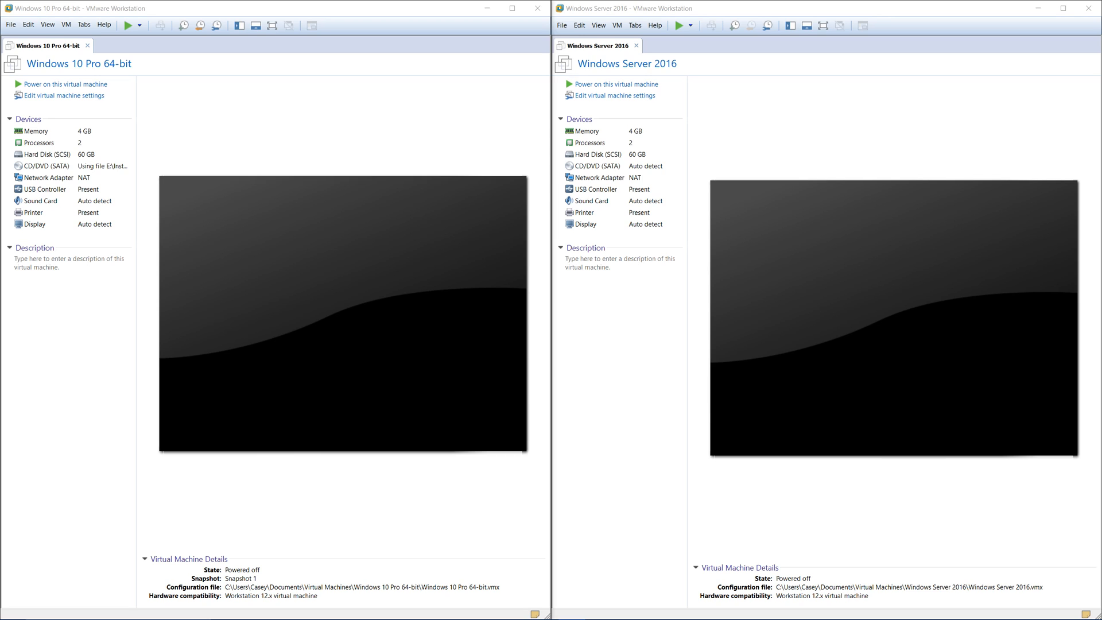
mouse_move(429, 288)
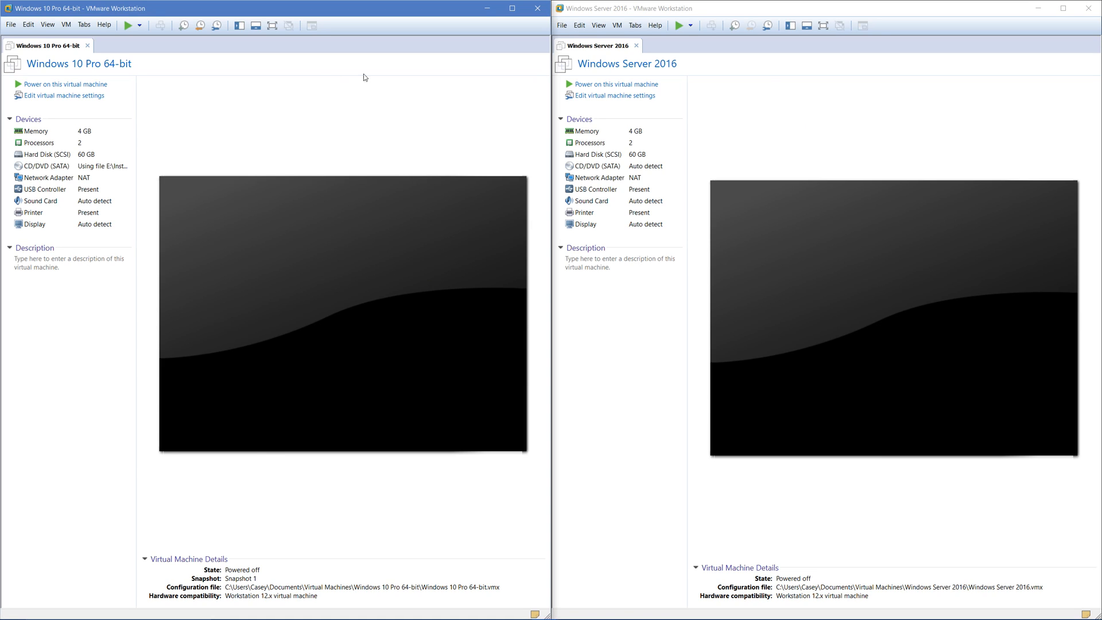
mouse_move(638, 224)
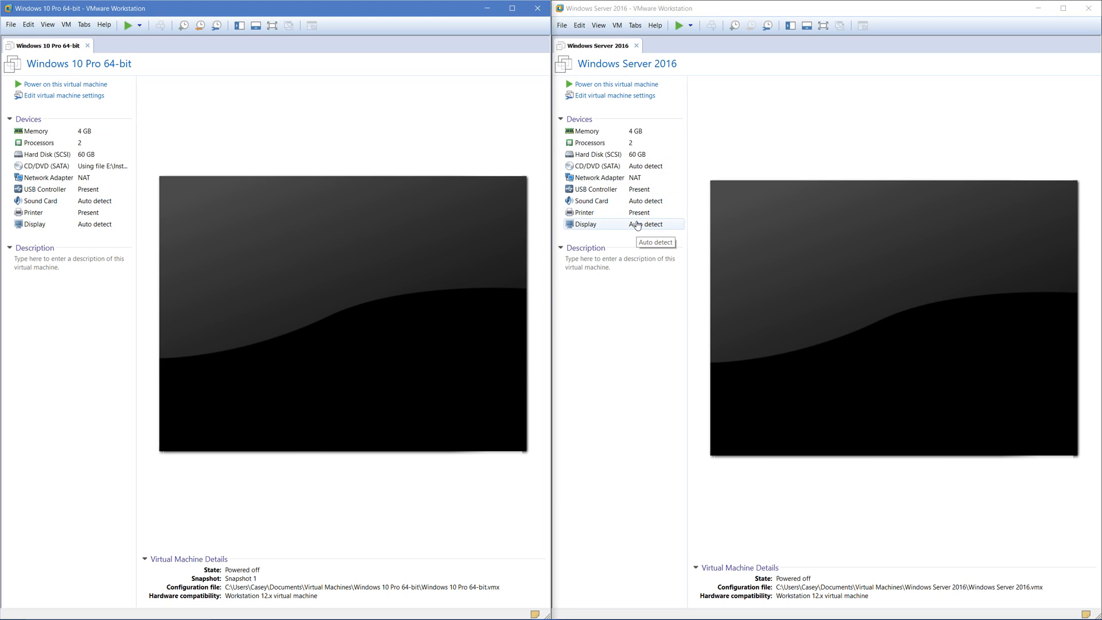
mouse_move(501, 153)
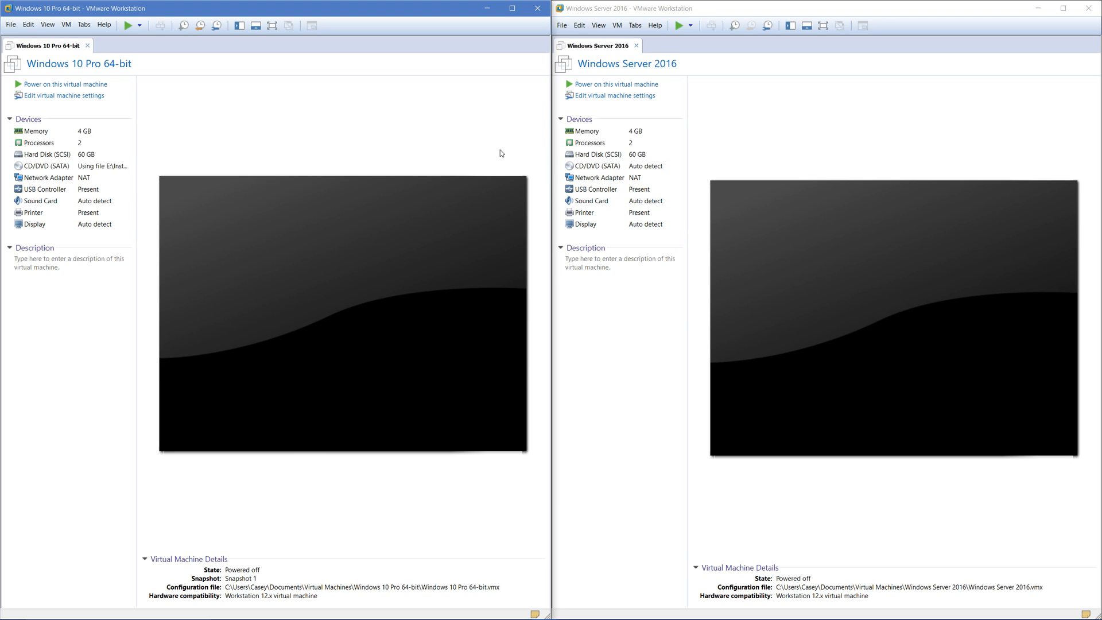
mouse_move(762, 127)
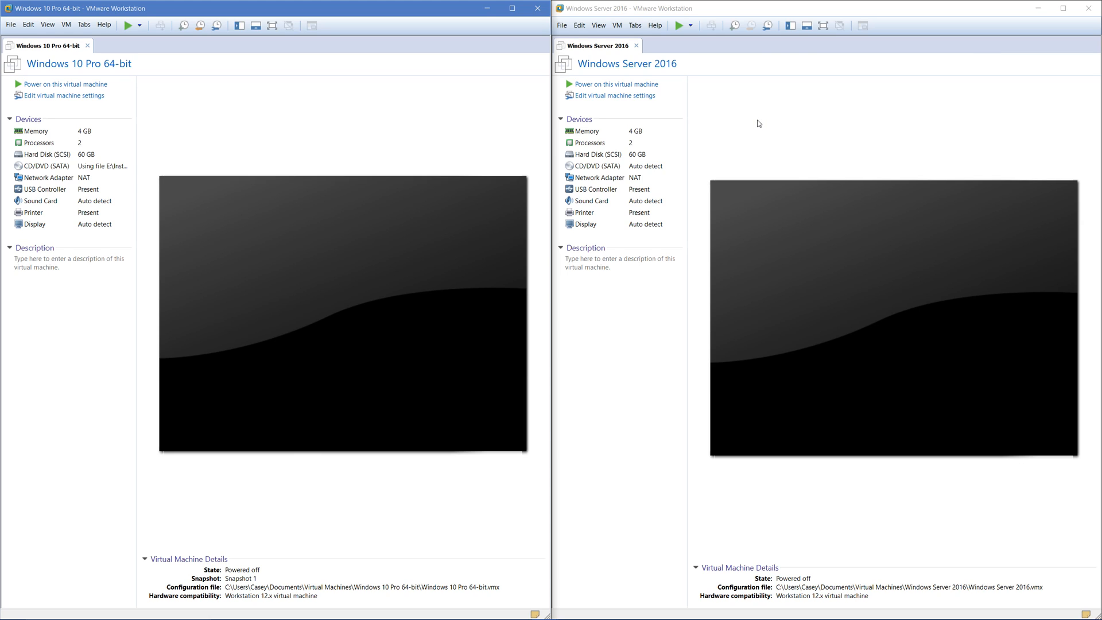
mouse_move(409, 97)
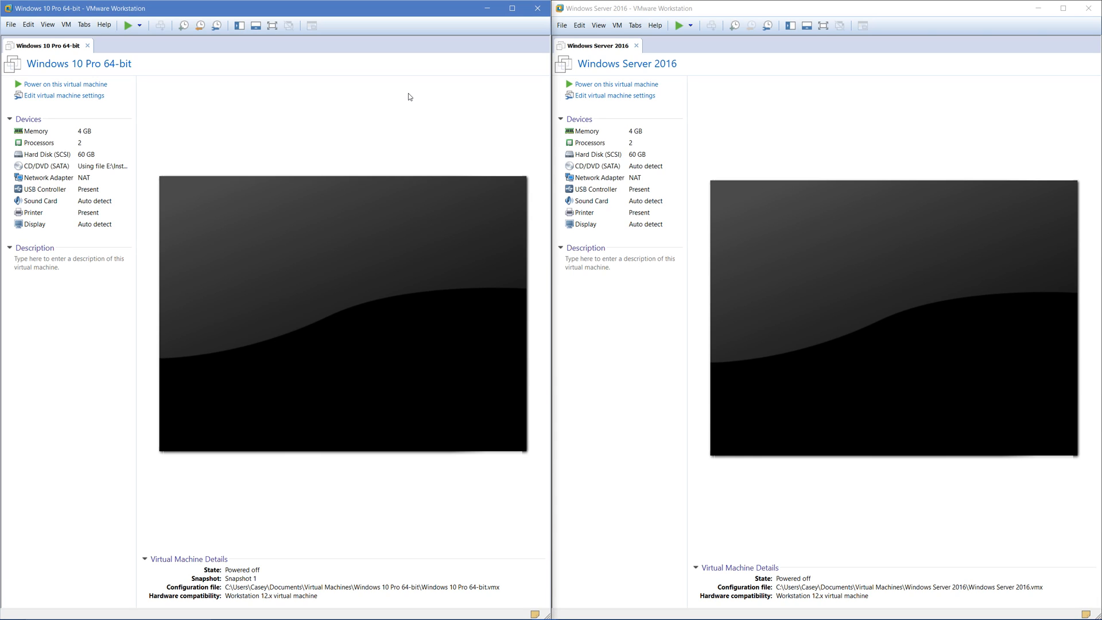
mouse_move(755, 96)
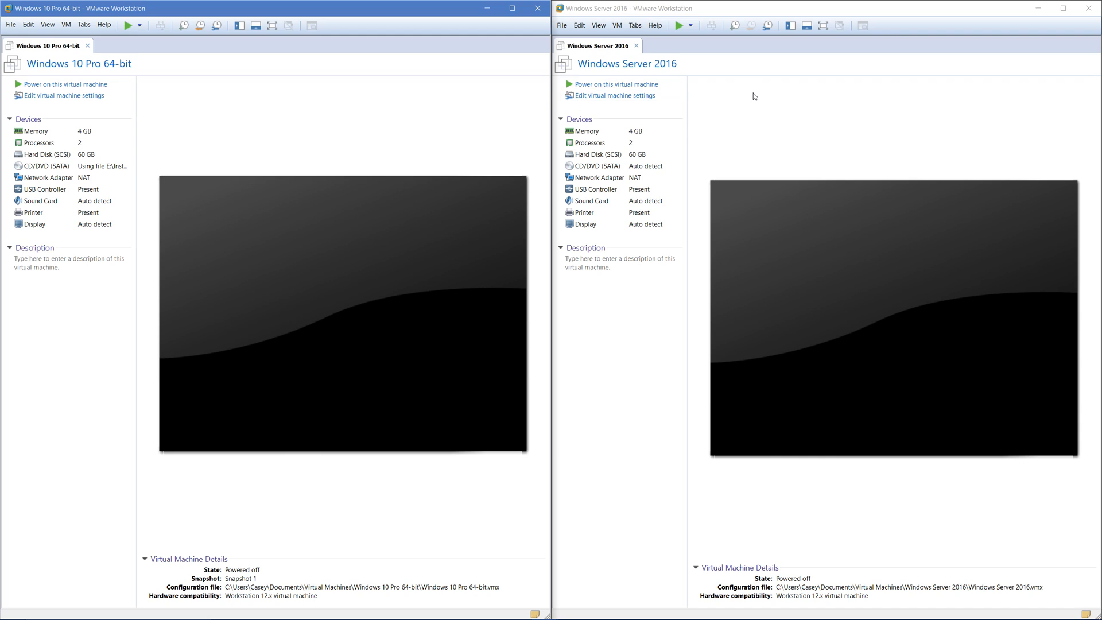
mouse_move(804, 87)
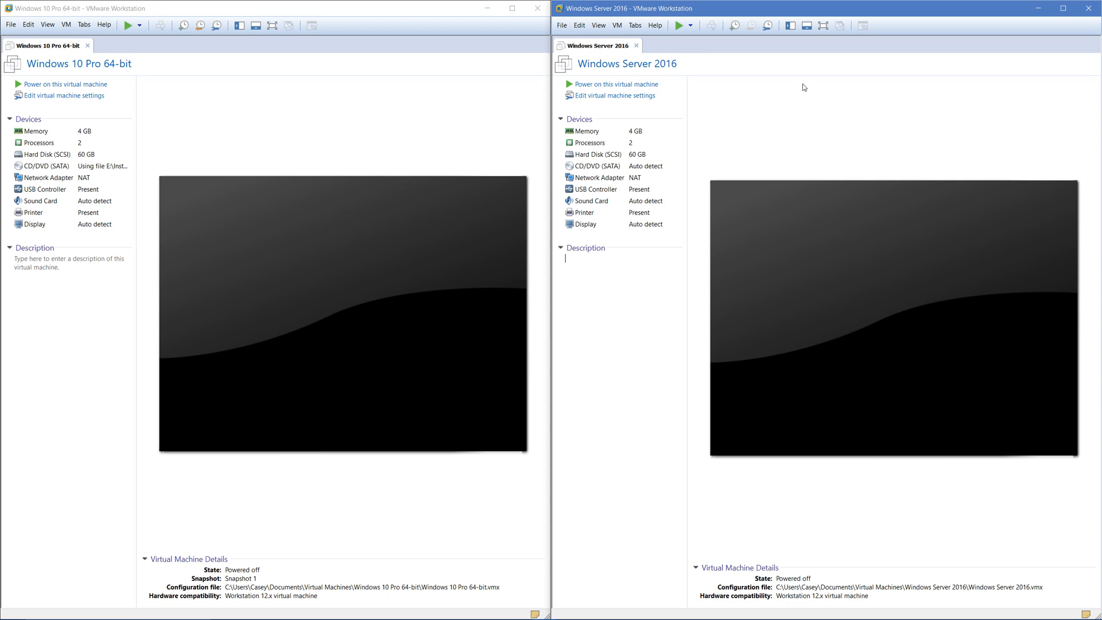
mouse_move(482, 82)
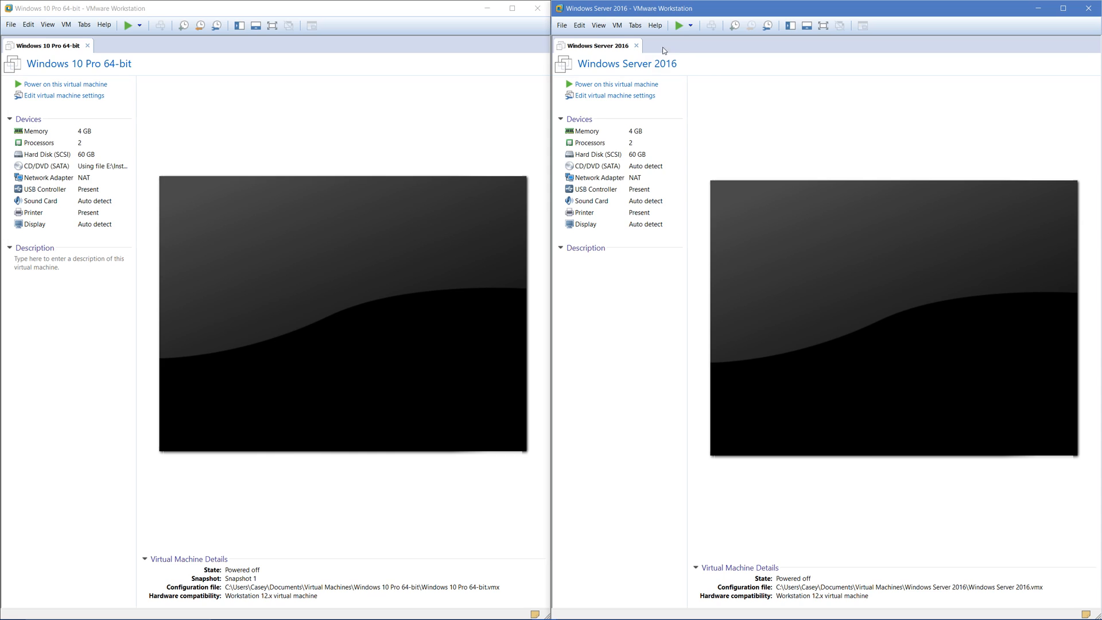
mouse_move(760, 102)
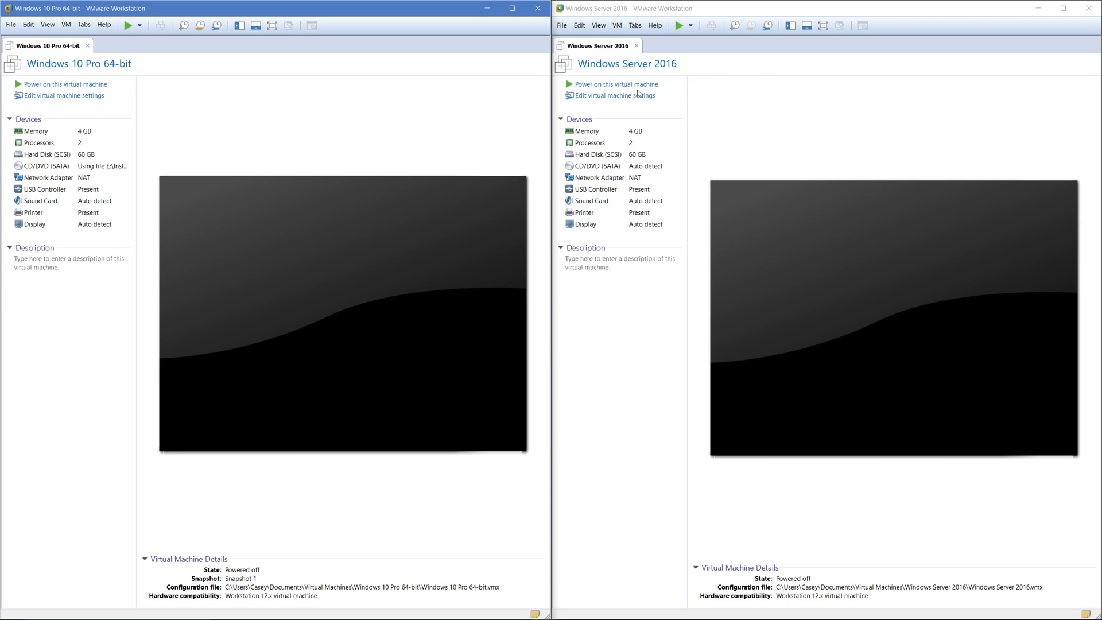
mouse_move(720, 132)
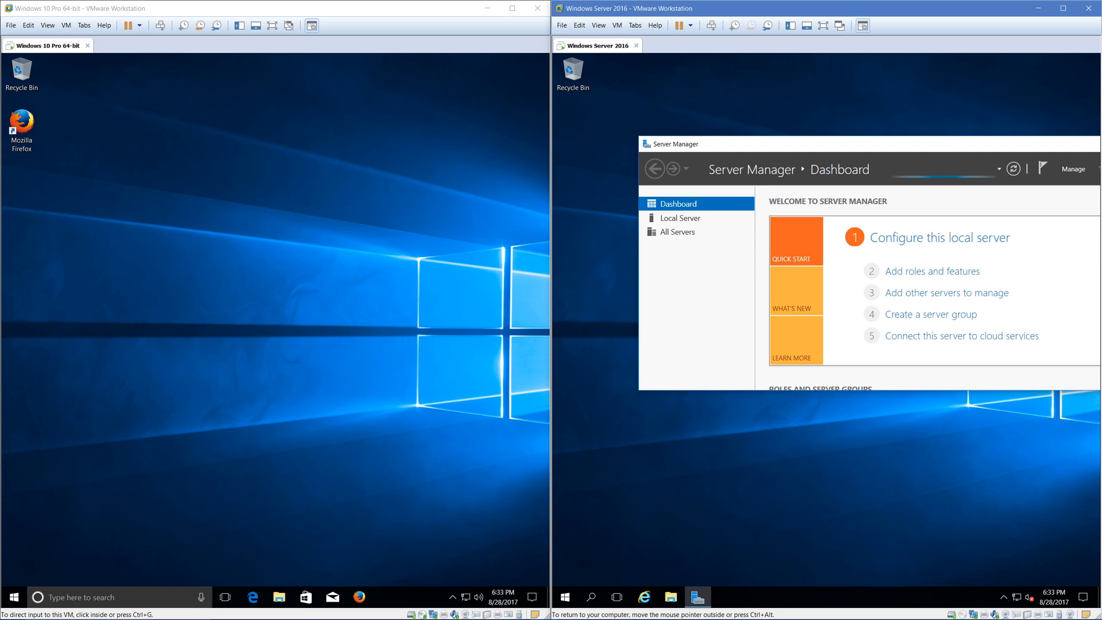
mouse_move(874, 150)
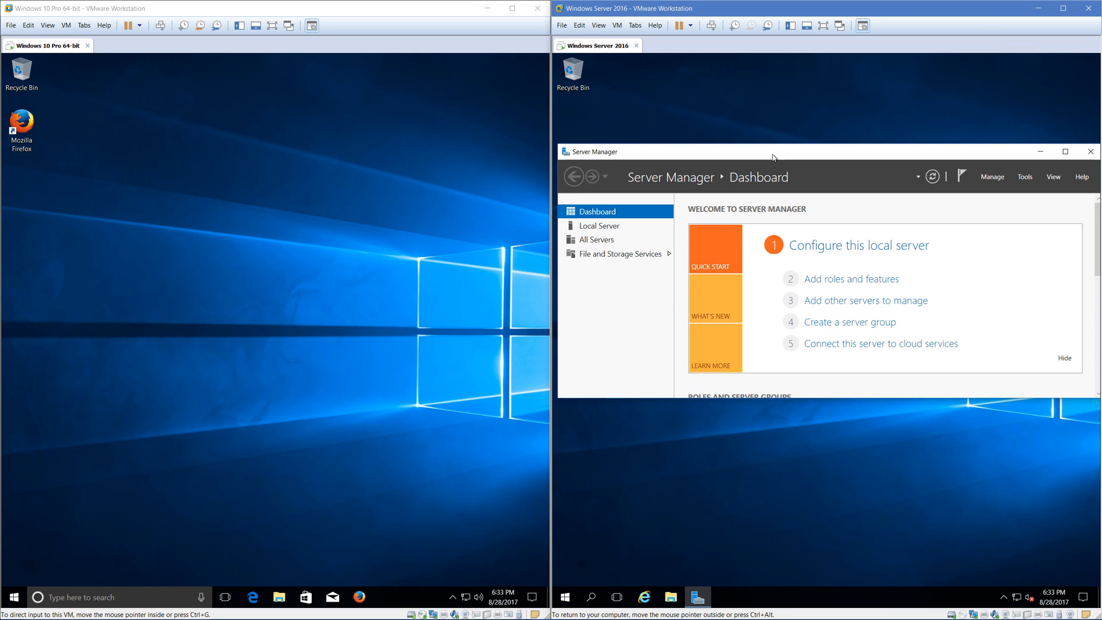
mouse_move(783, 156)
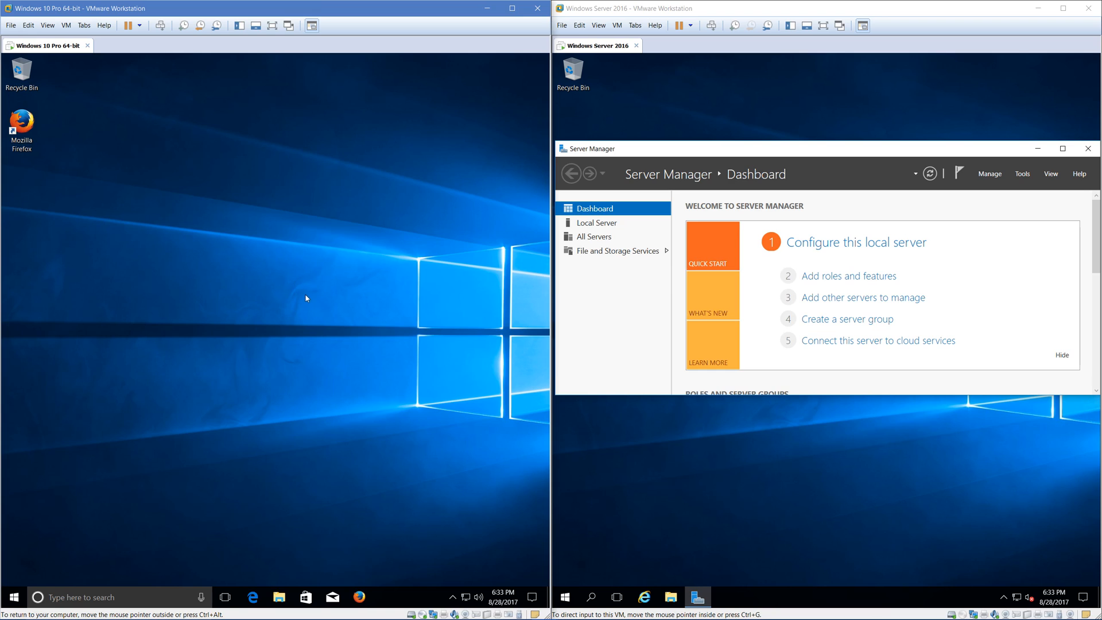
mouse_move(278, 504)
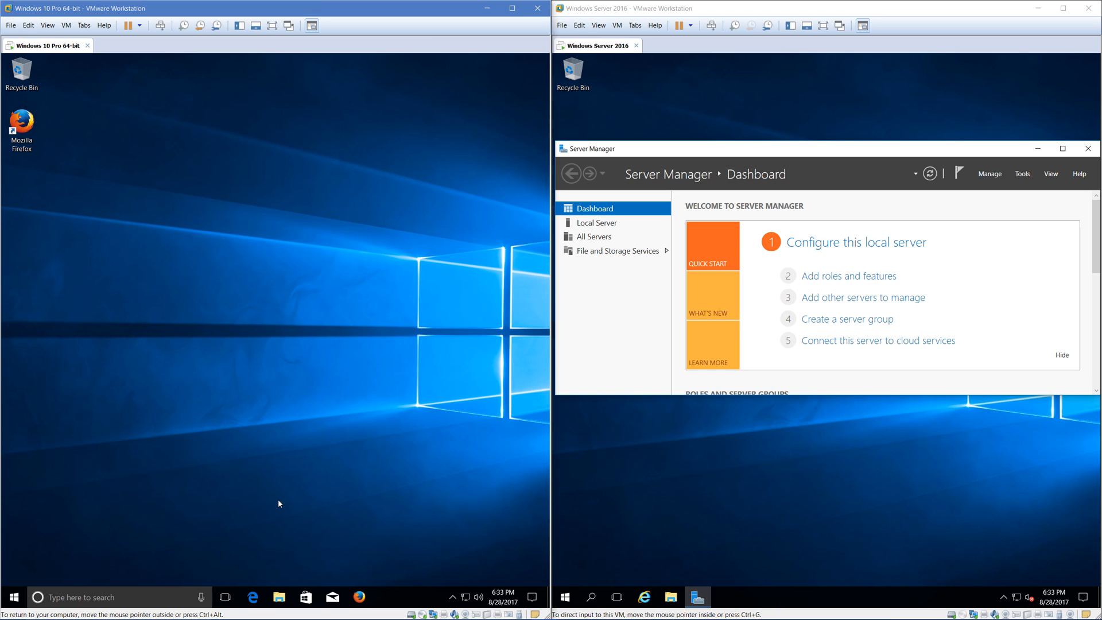
mouse_move(286, 572)
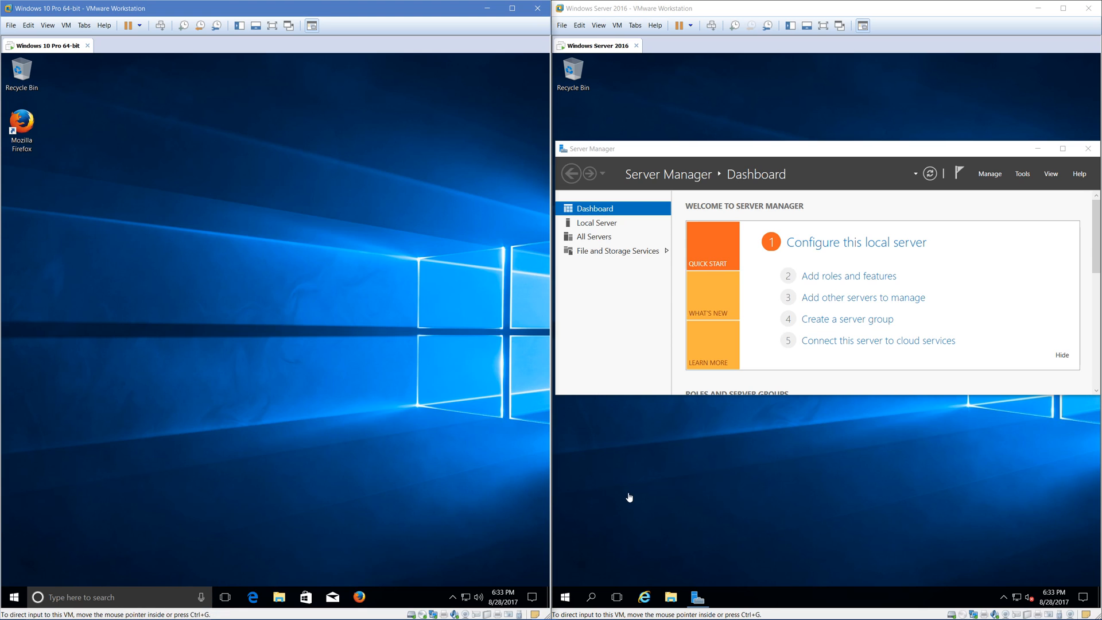
Click inside the Windows Server 2016 VM so it receives input
left_click(591, 597)
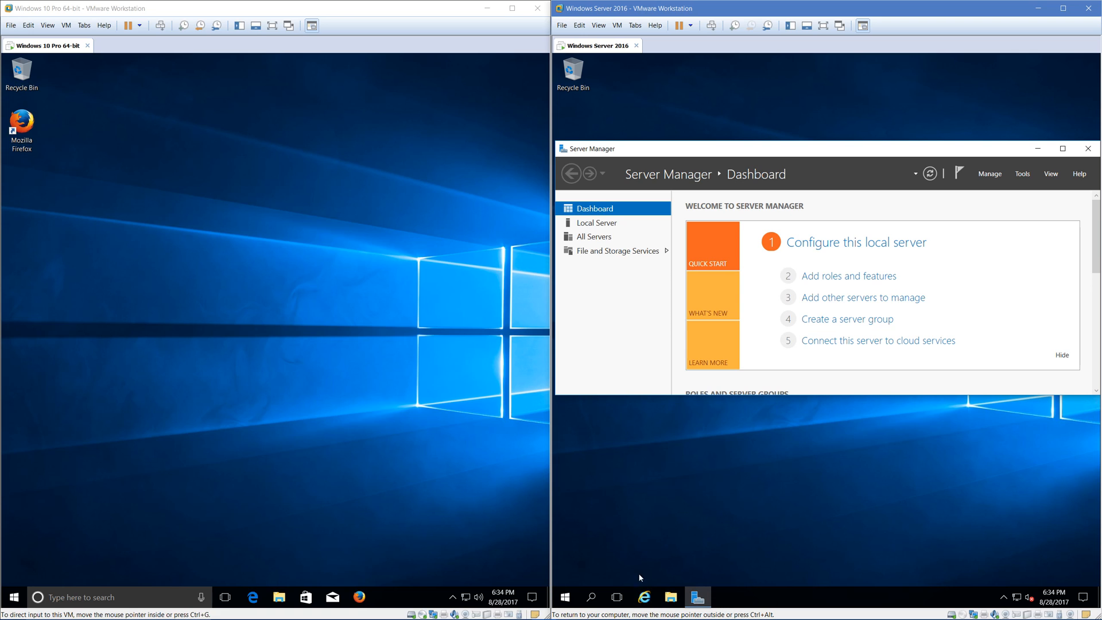
Launch Internet Explorer on the server, search Start for 'edge', then dismiss the search
left_click(644, 597)
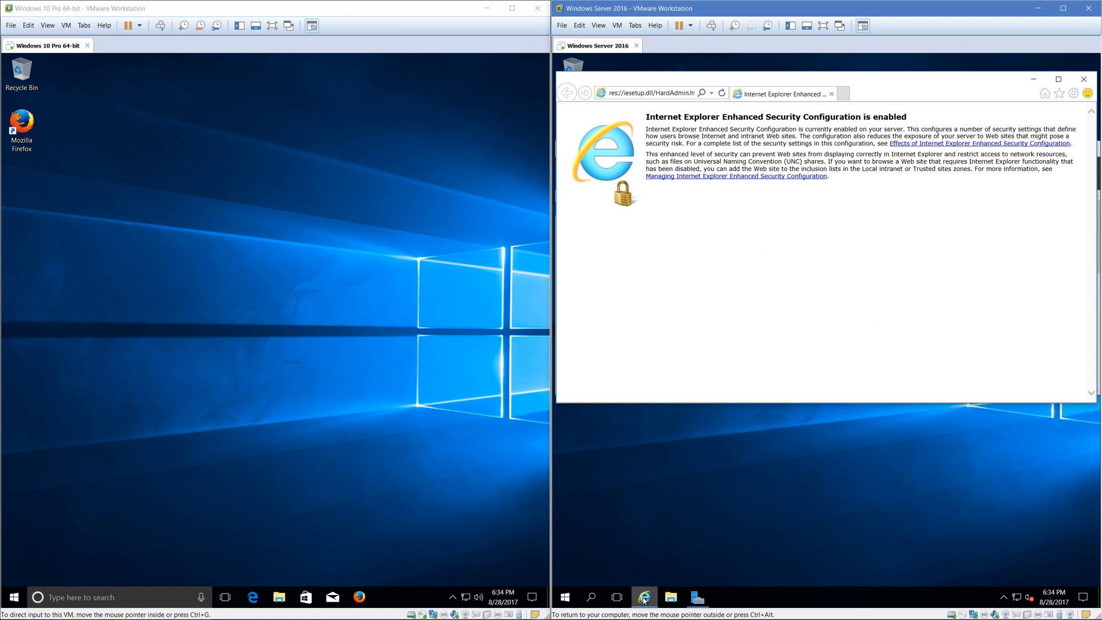
mouse_move(629, 587)
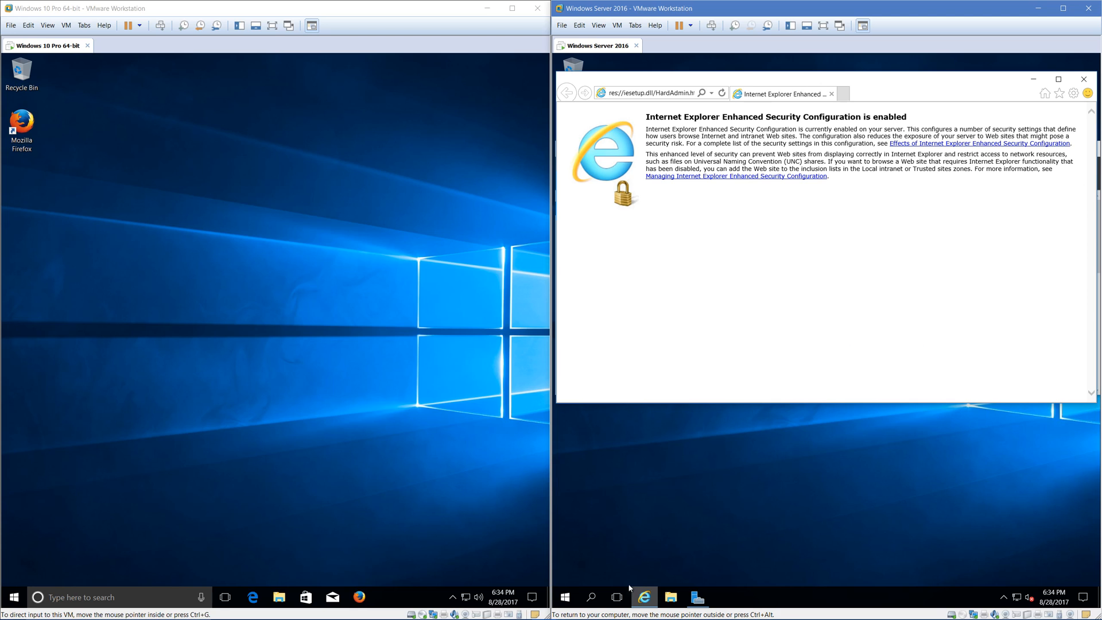
left_click(565, 597)
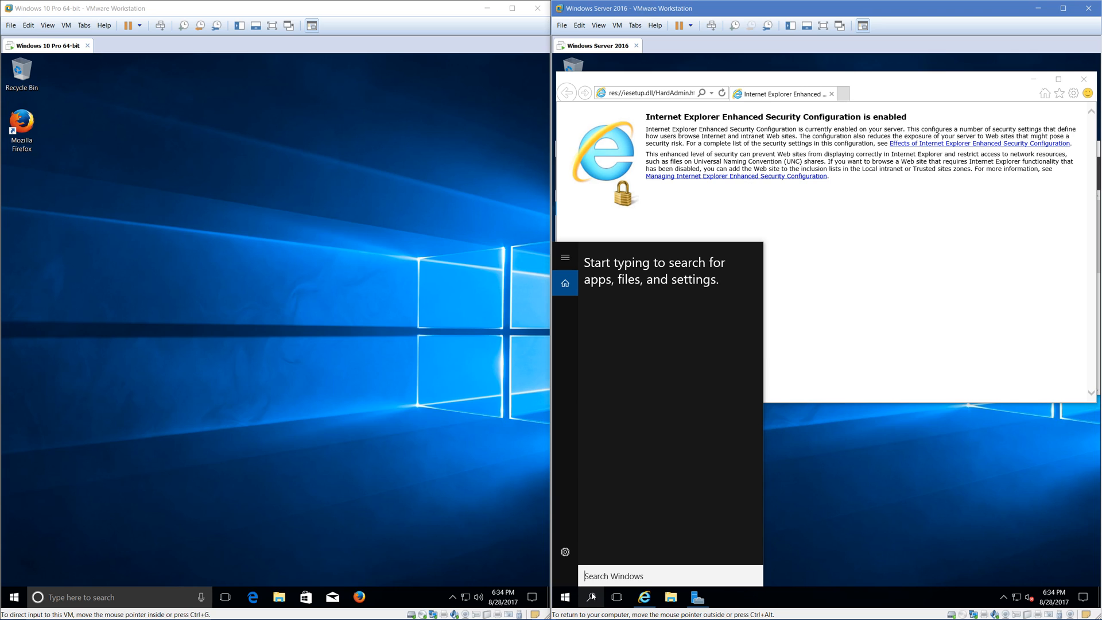
type("edge")
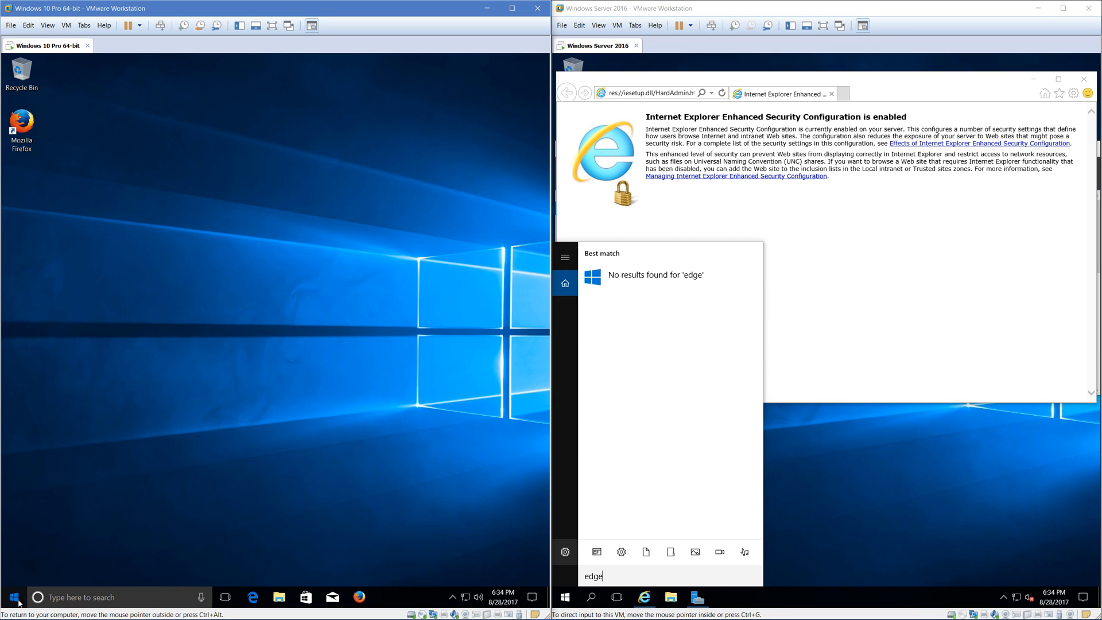
left_click(10, 597)
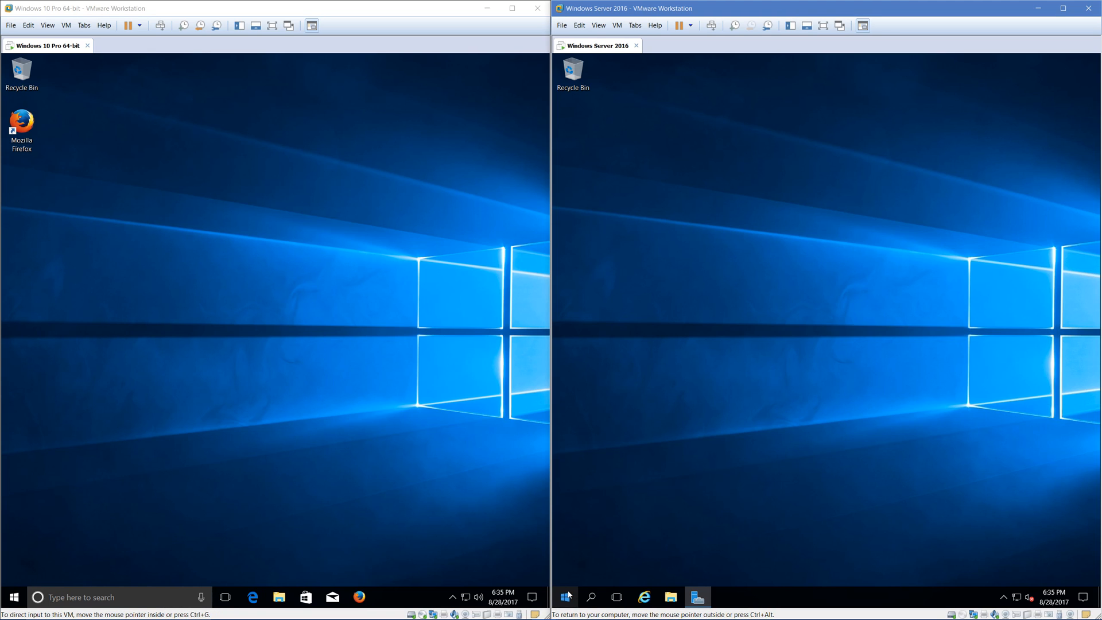
Show the Windows 10 Start menu in the Windows 10 Pro VM
left_click(12, 597)
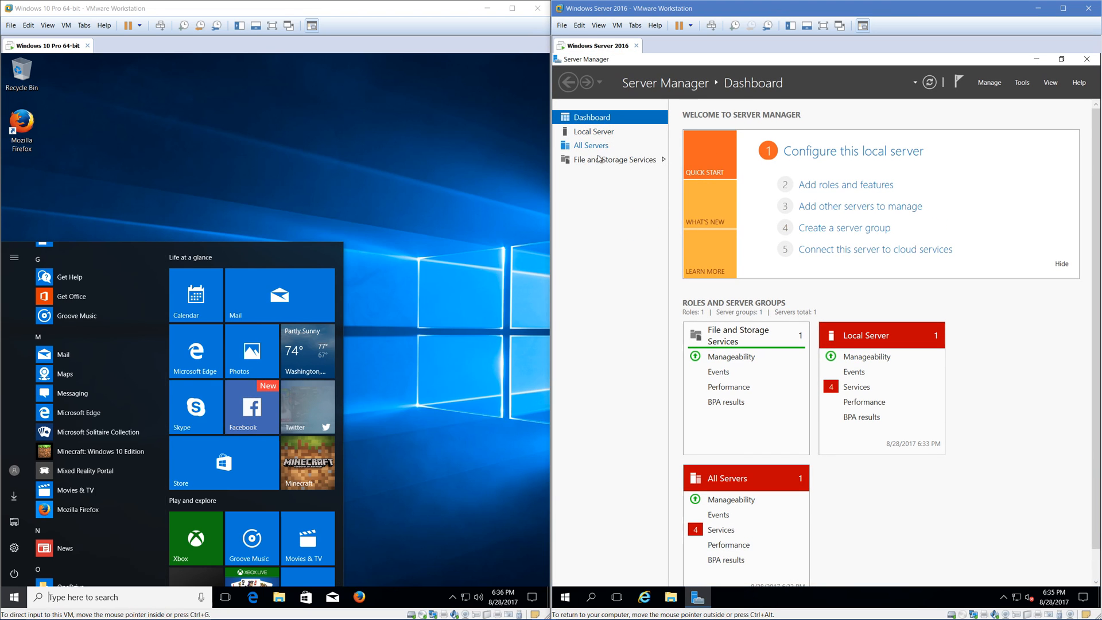
Switch Server Manager to the All Servers page and open the Manage menu
left_click(594, 144)
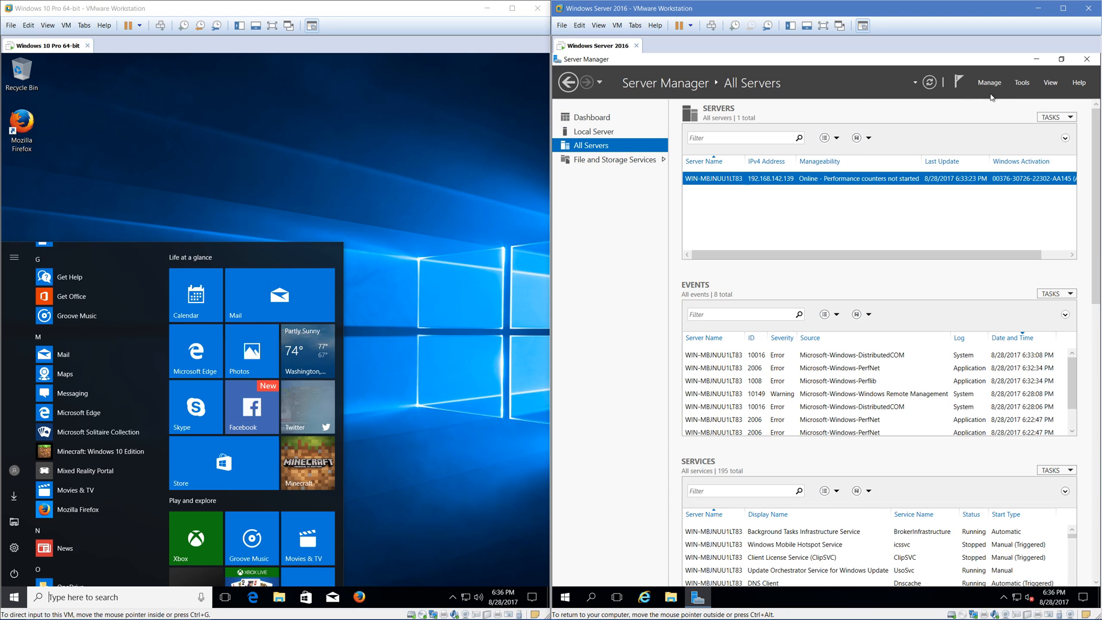
left_click(989, 82)
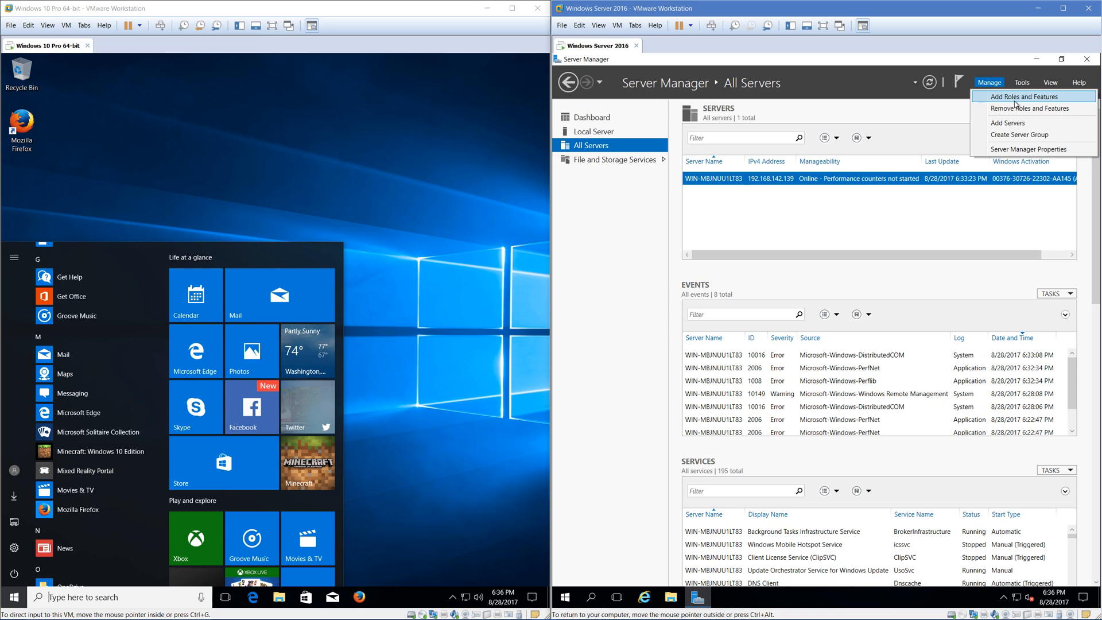
mouse_move(1007, 122)
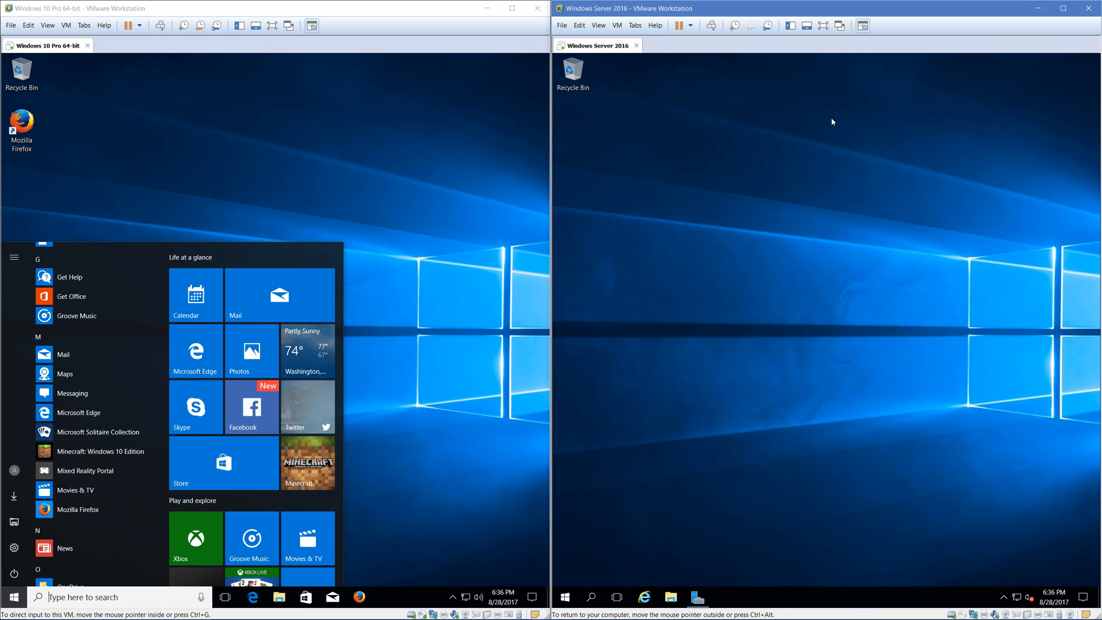
mouse_move(639, 466)
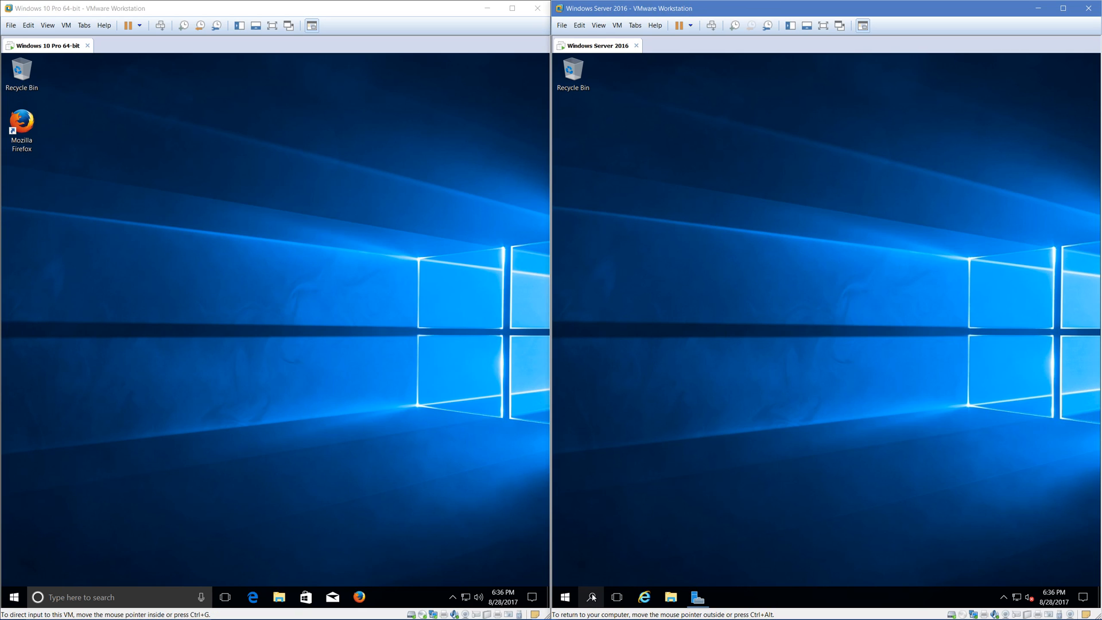
Search 'pow' on the server VM and launch Windows PowerShell
left_click(592, 597)
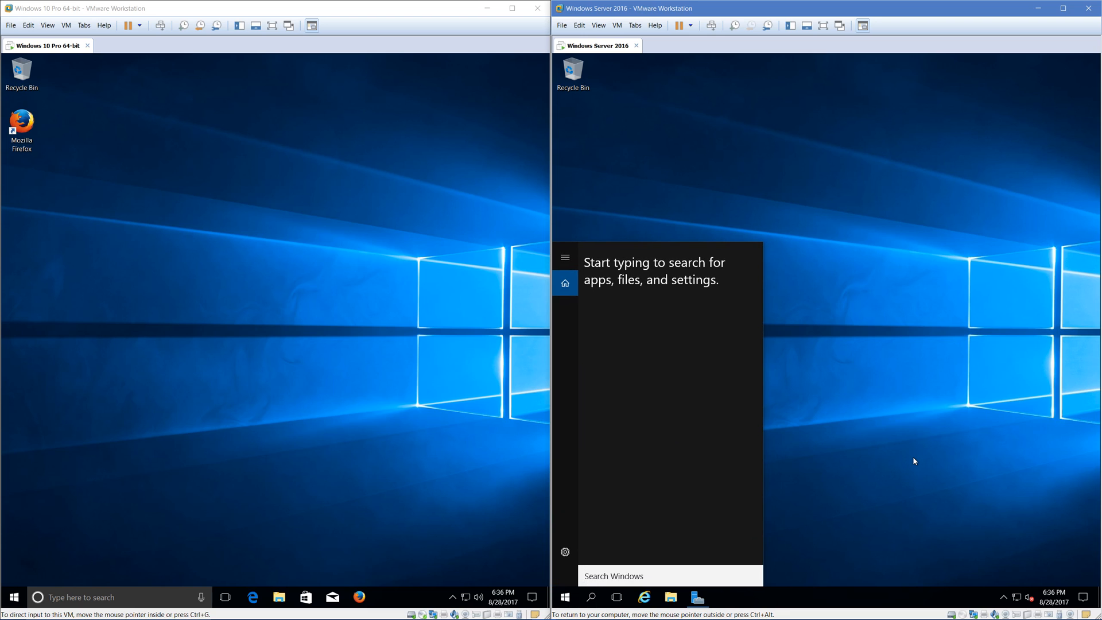
type("pow")
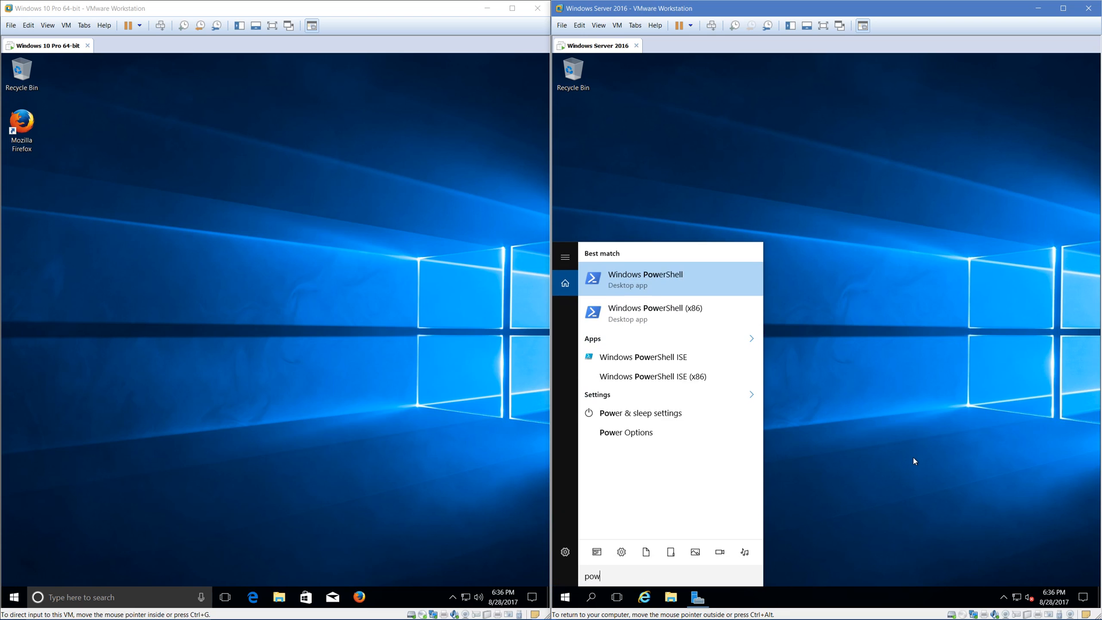
left_click(645, 279)
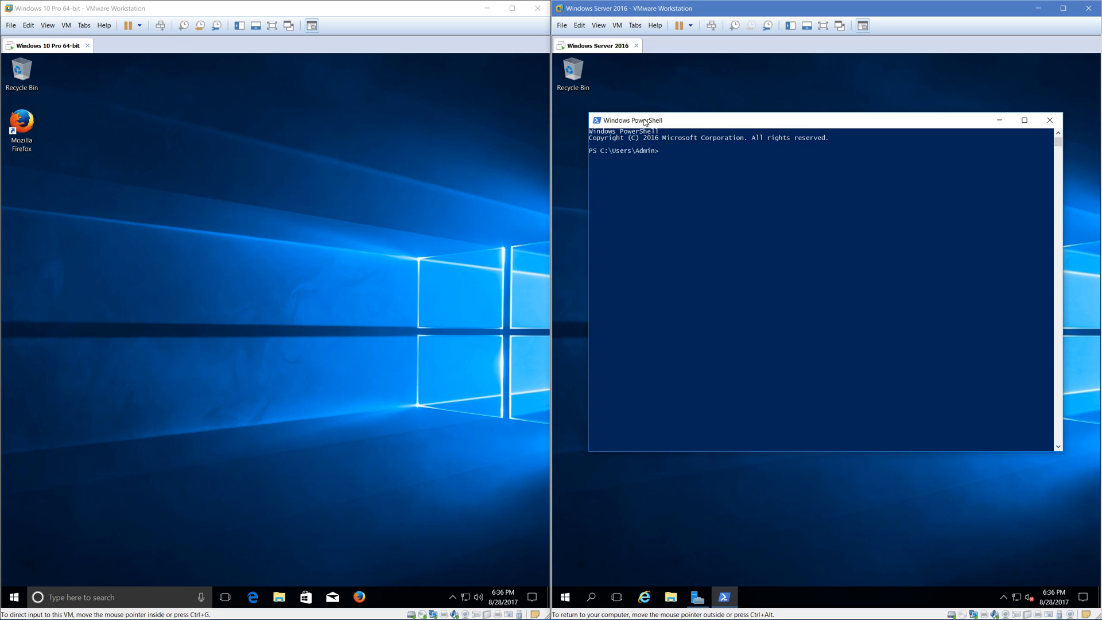
Open File Explorer from the server's Start menu, then close it
left_click(563, 596)
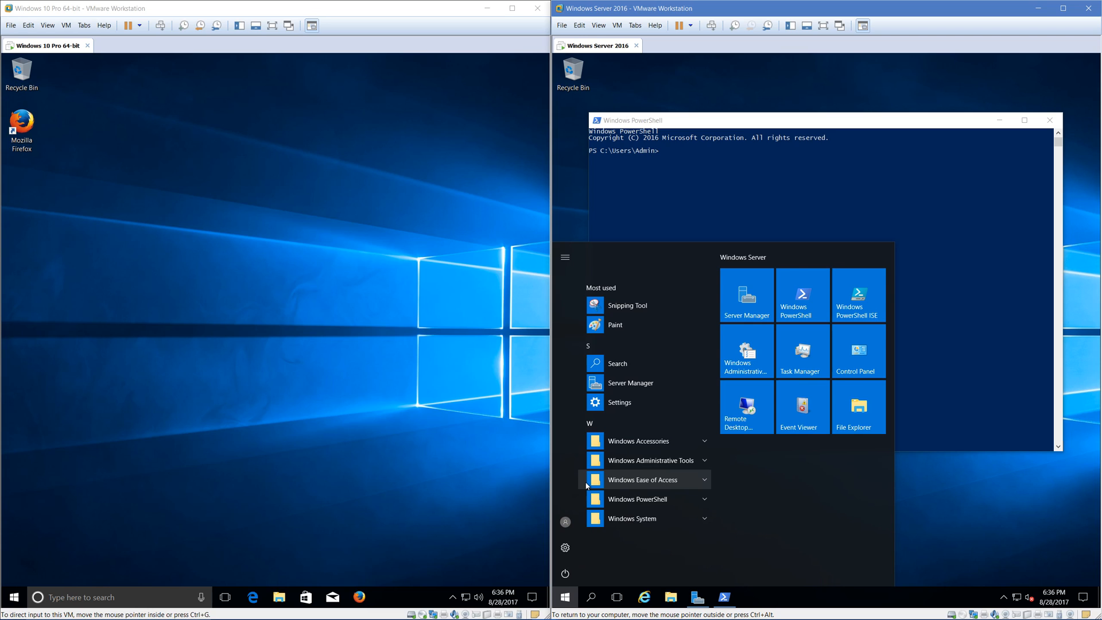
left_click(857, 407)
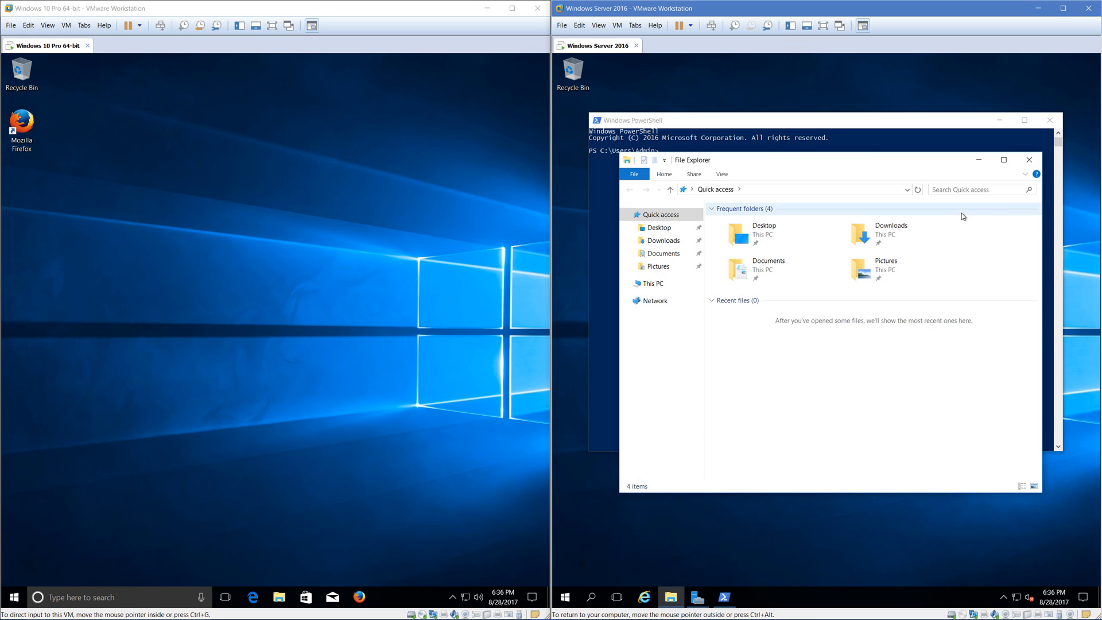
left_click(1028, 159)
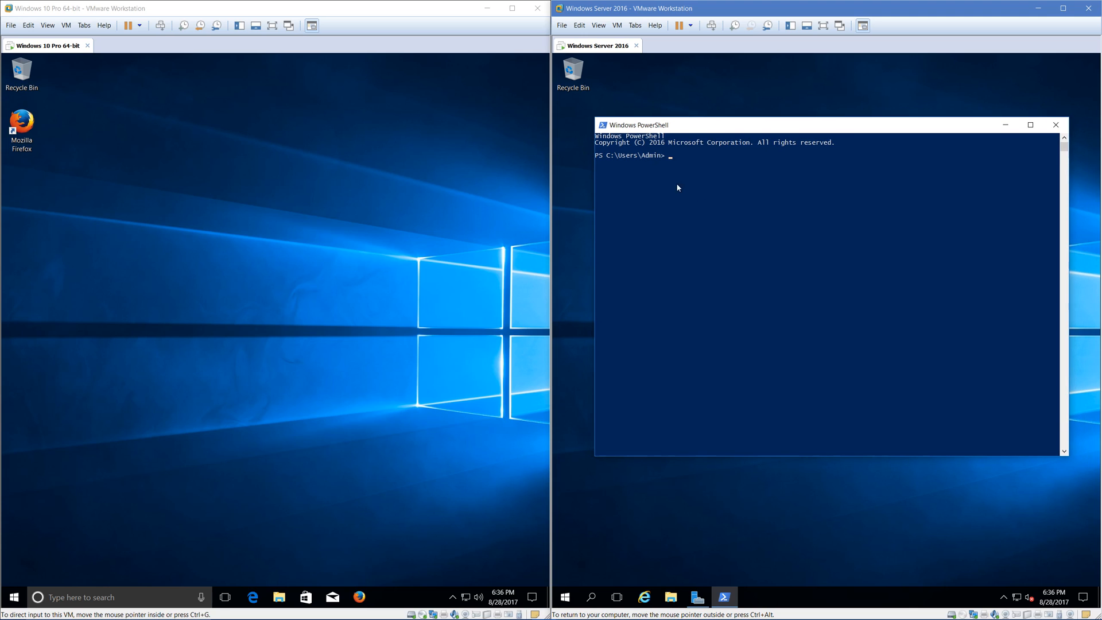
mouse_move(736, 184)
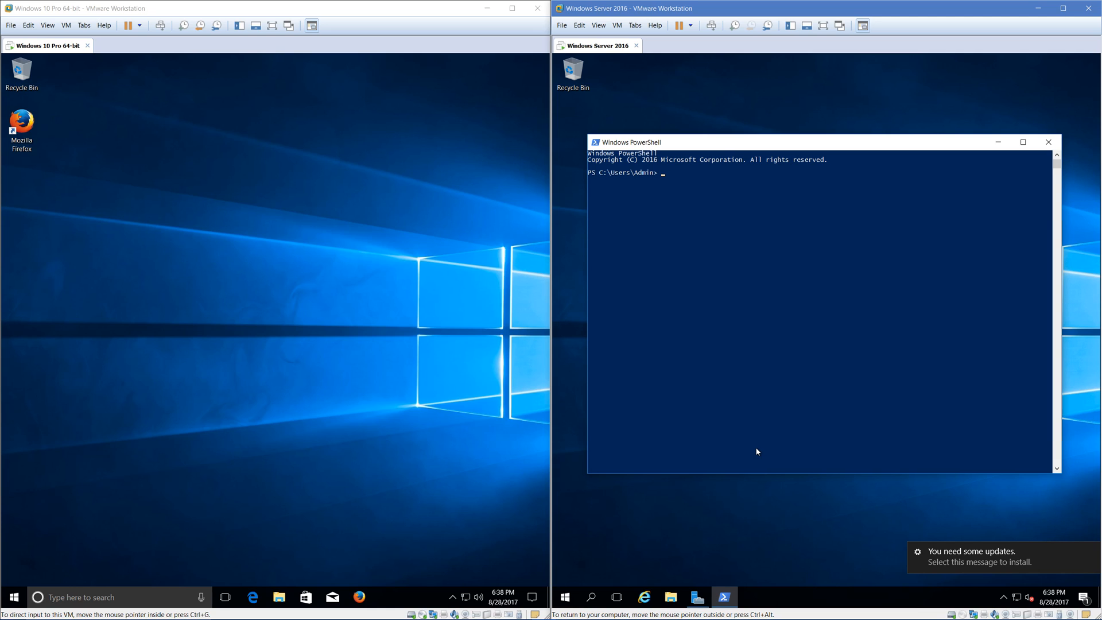
Expand Windows Accessories in the server's Start menu and scroll through its apps
left_click(565, 597)
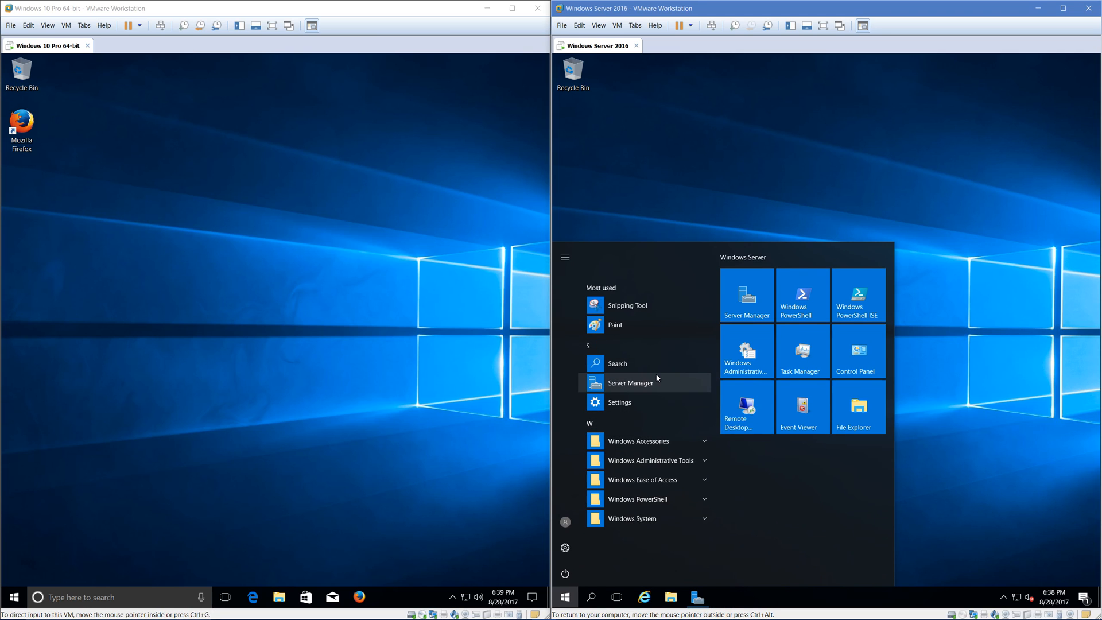
left_click(642, 441)
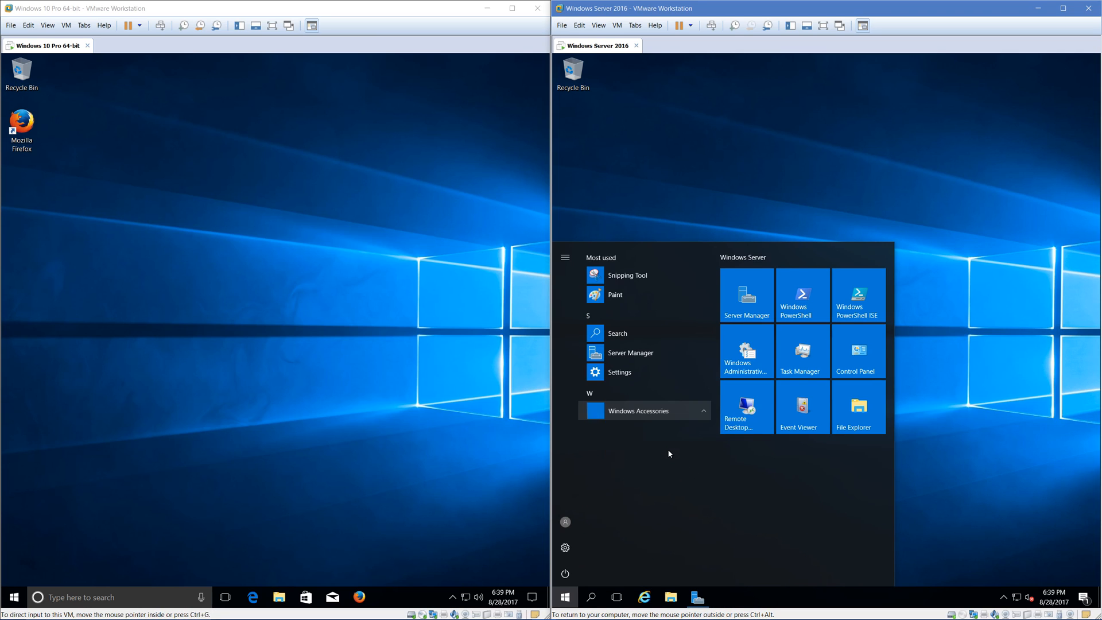
left_click(638, 410)
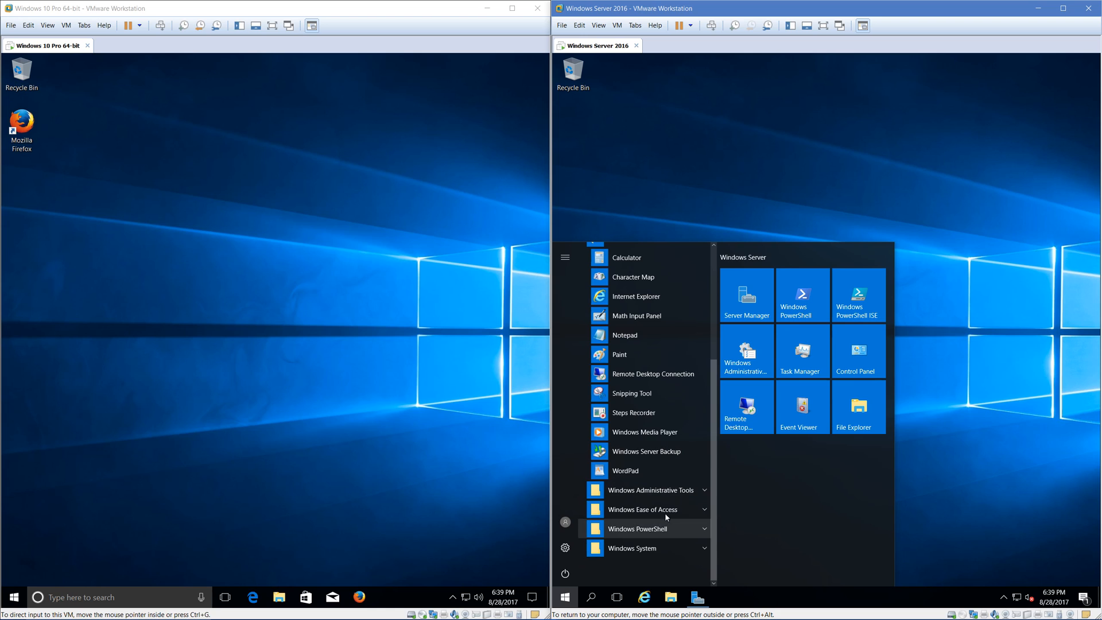
scroll("down", 3)
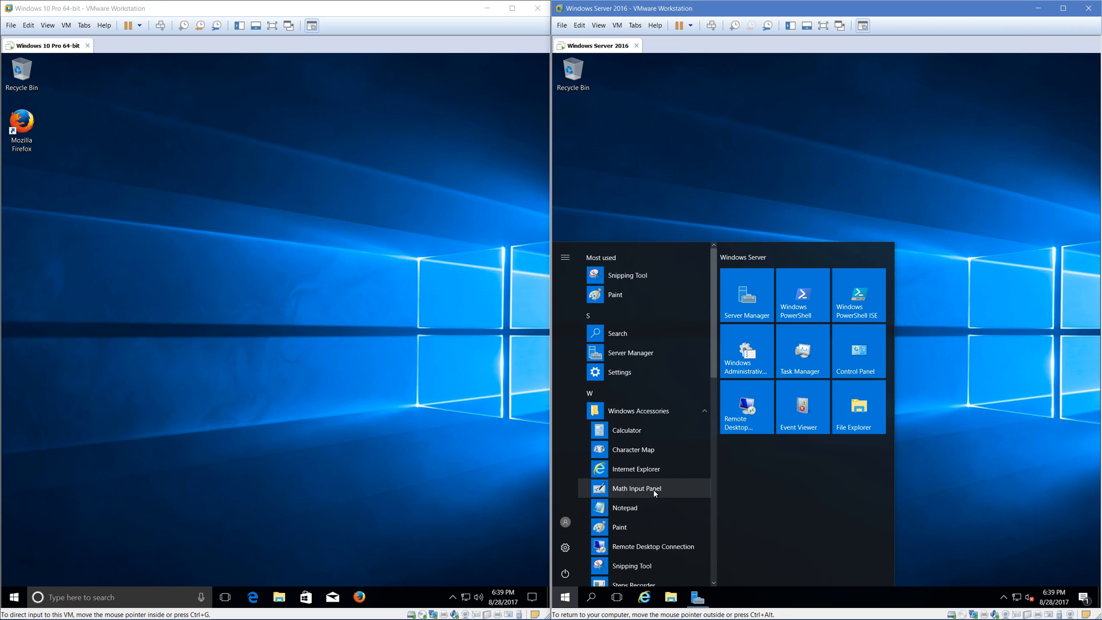
mouse_move(644, 372)
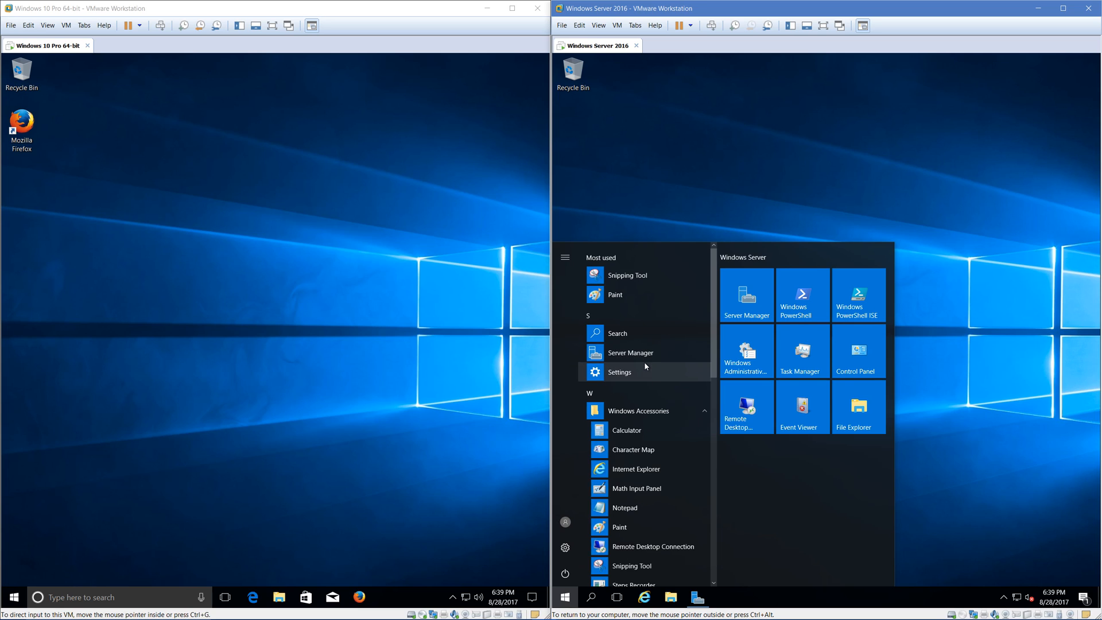
Open Windows Settings on the server, then the Windows 10 Start menu
left_click(619, 372)
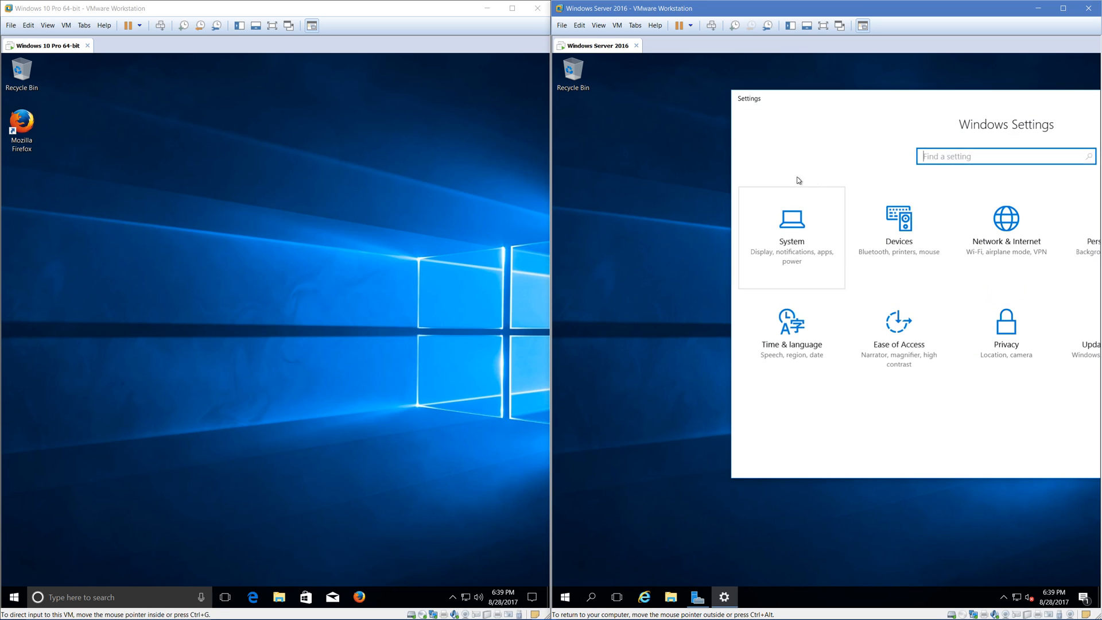
left_click(12, 596)
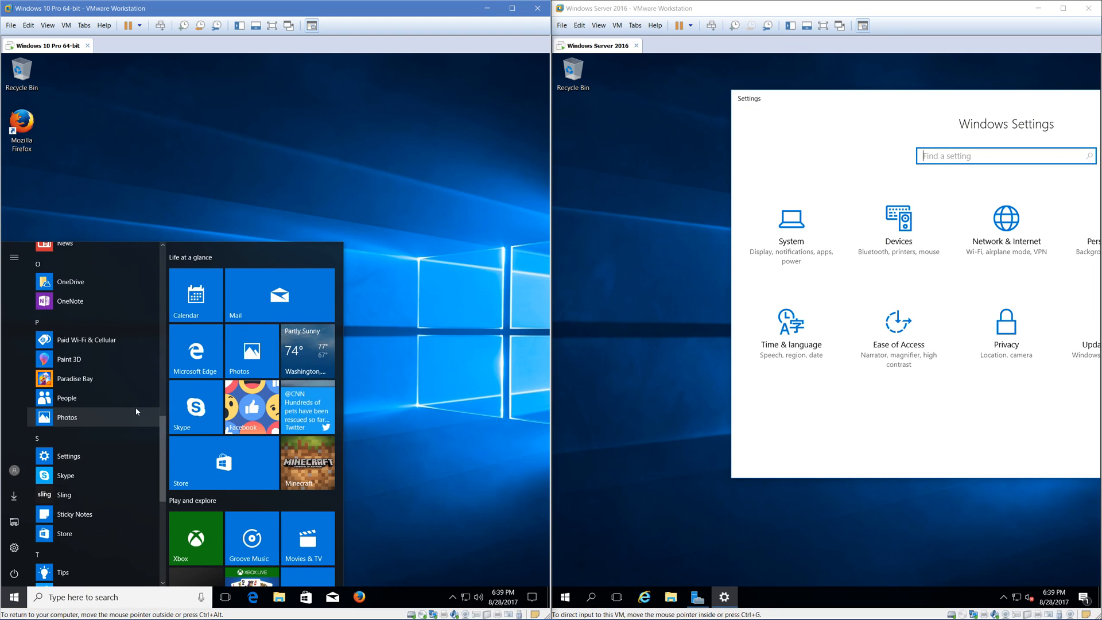
mouse_move(88, 407)
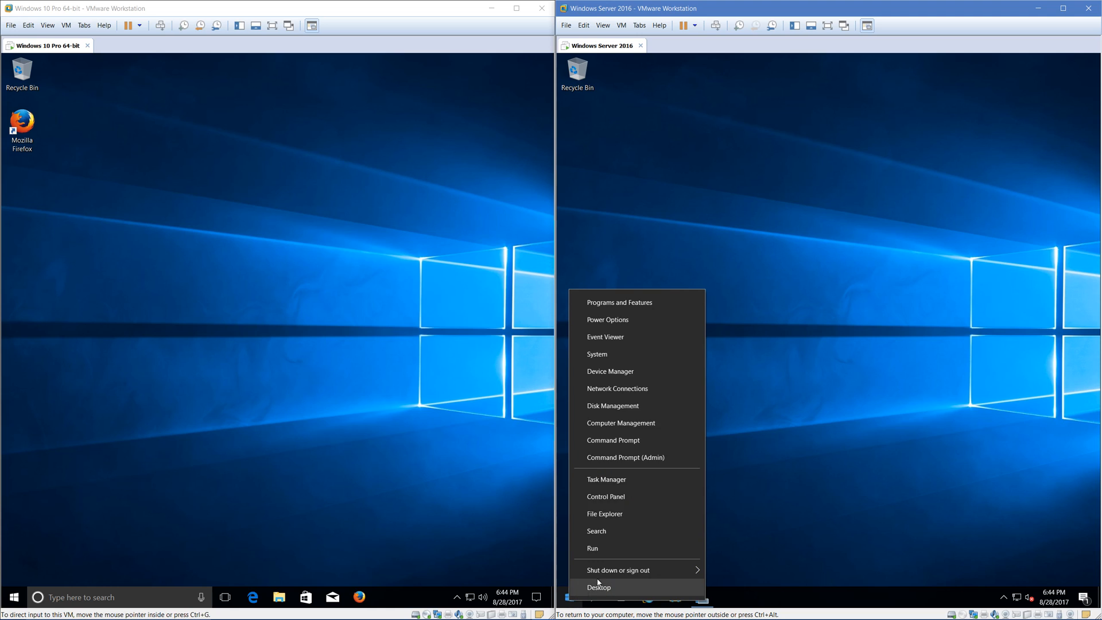
Shut down both the server and Windows 10 VMs, confirming the server's shutdown reason
left_click(619, 570)
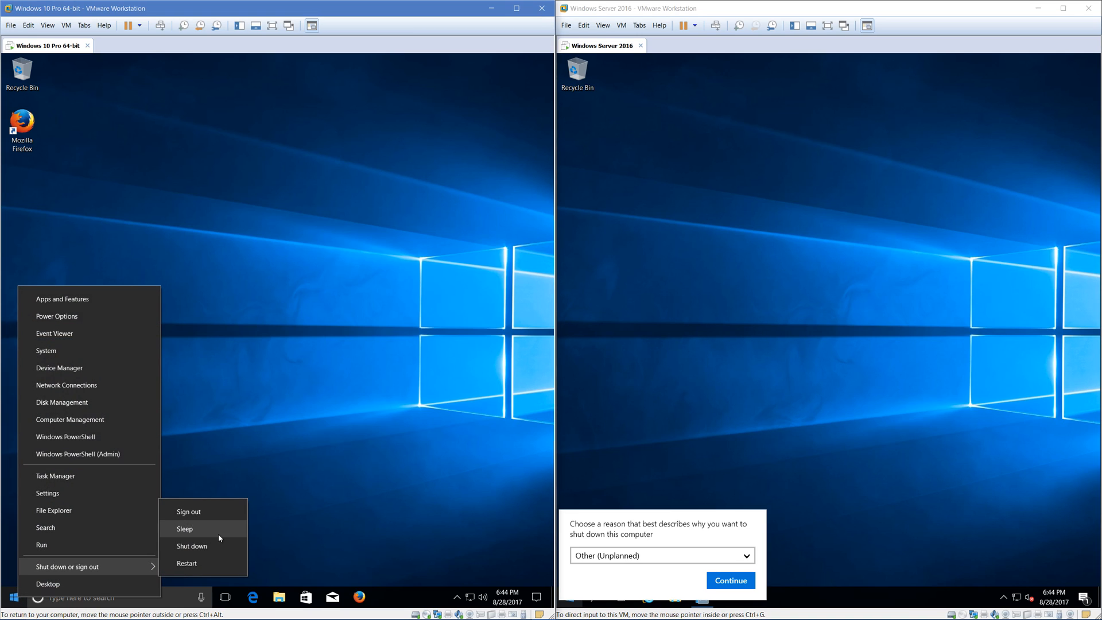
left_click(192, 546)
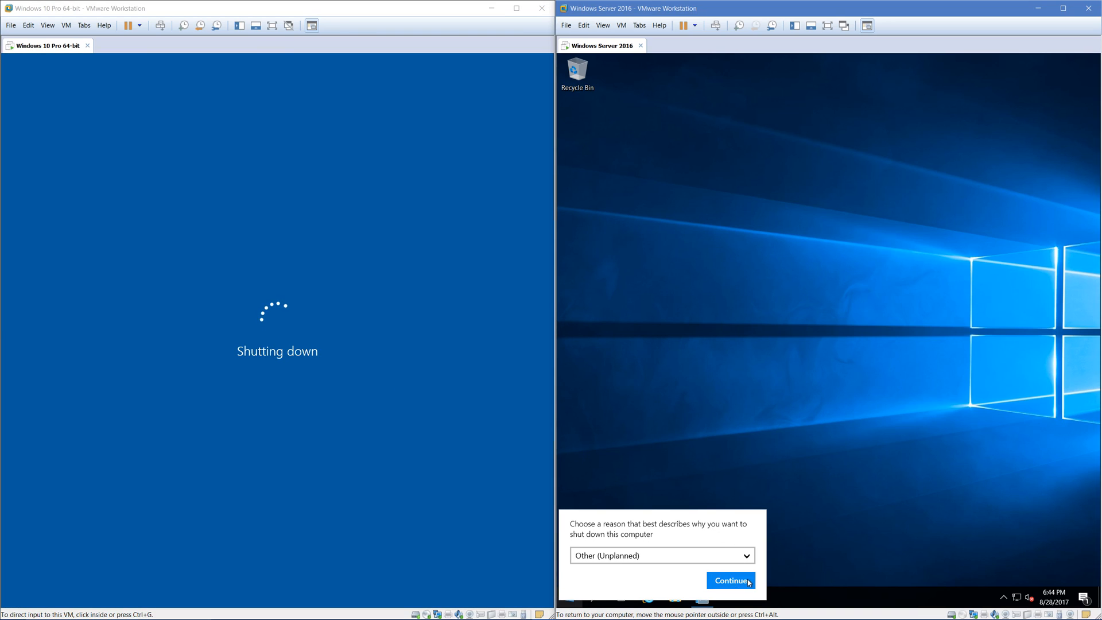
left_click(729, 580)
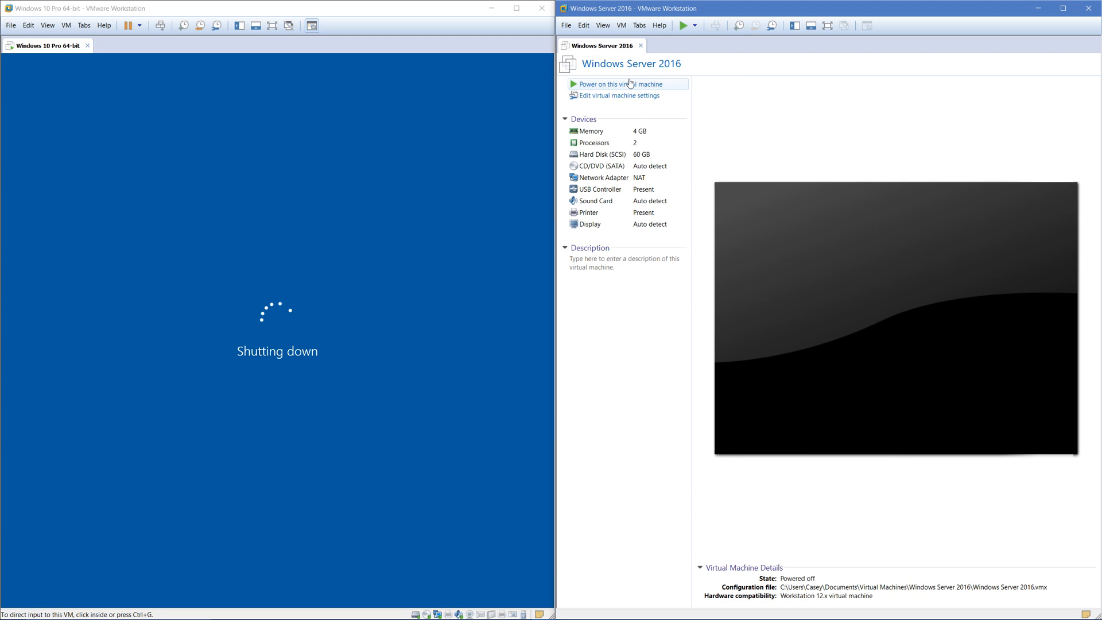
mouse_move(744, 81)
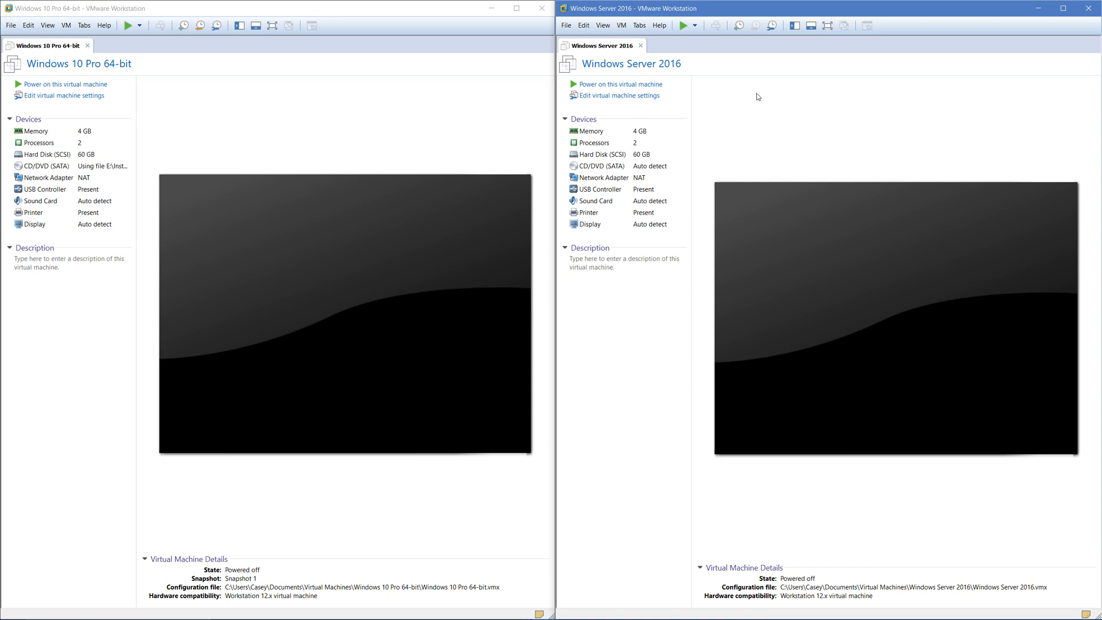
mouse_move(739, 94)
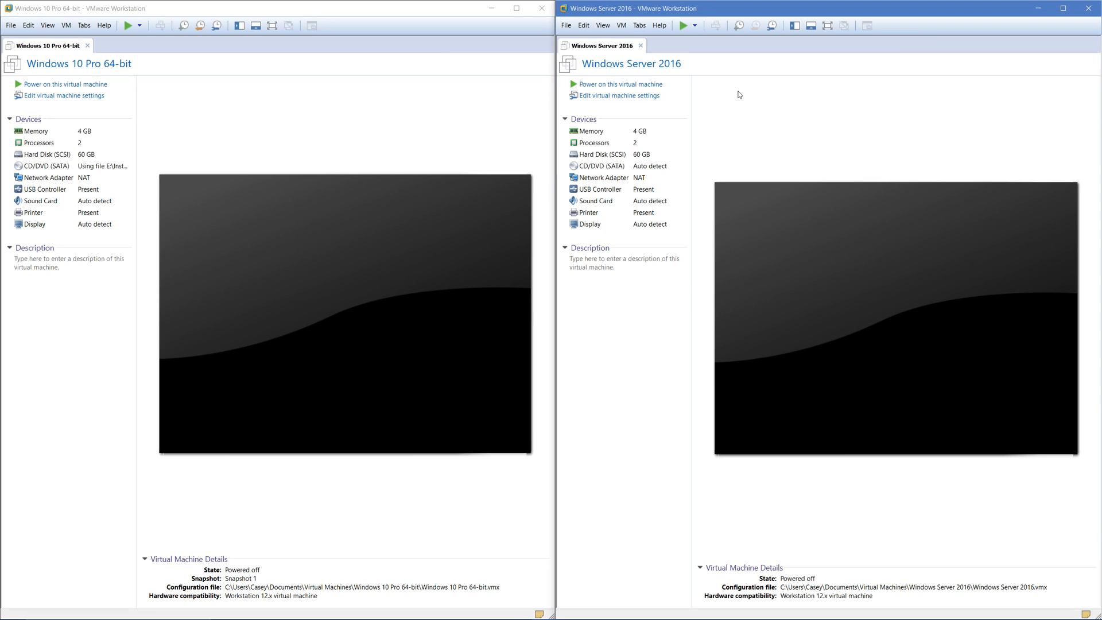
mouse_move(616, 84)
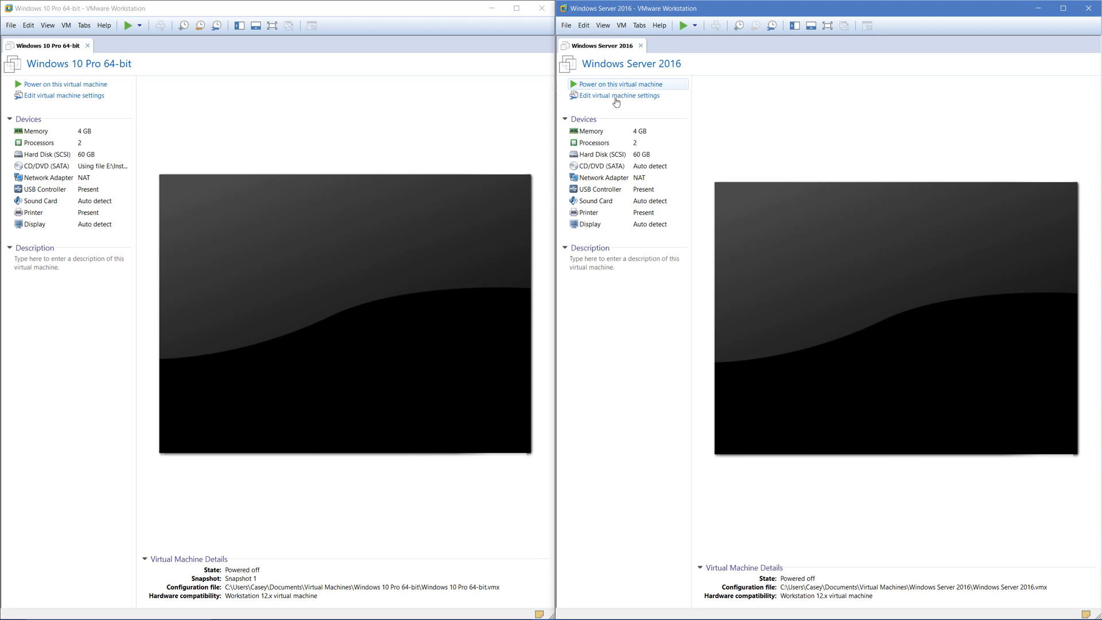